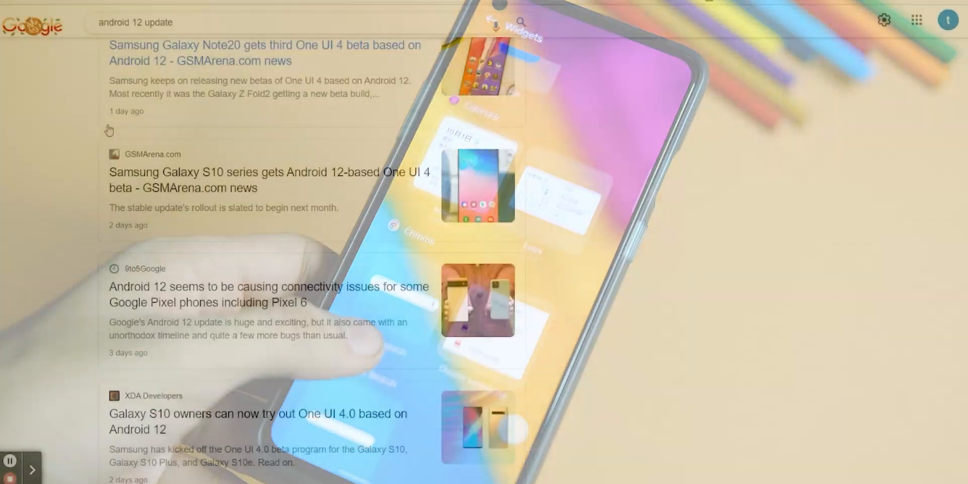
scroll(down, 3)
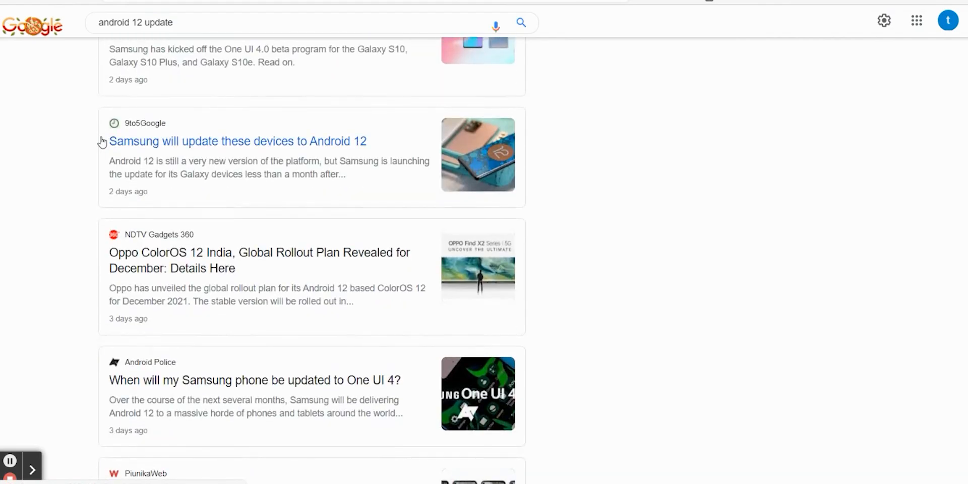
scroll(down, 3)
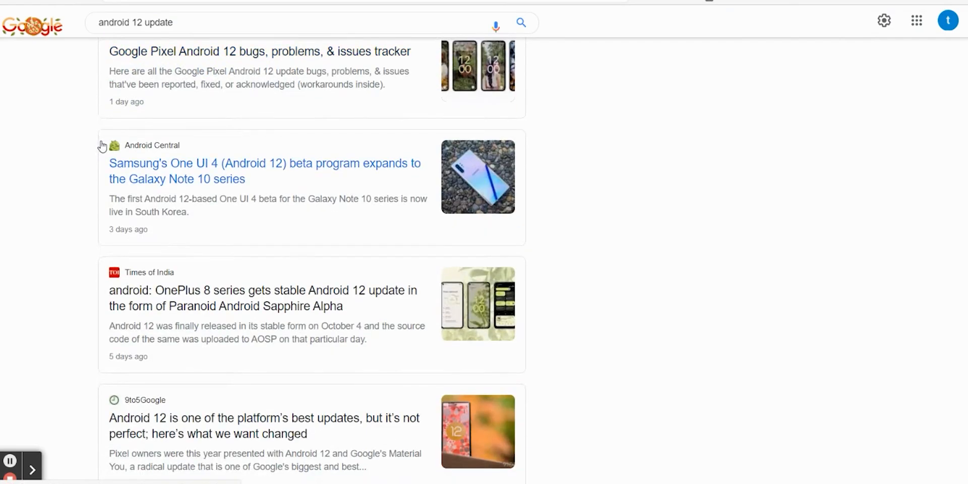
scroll(down, 3)
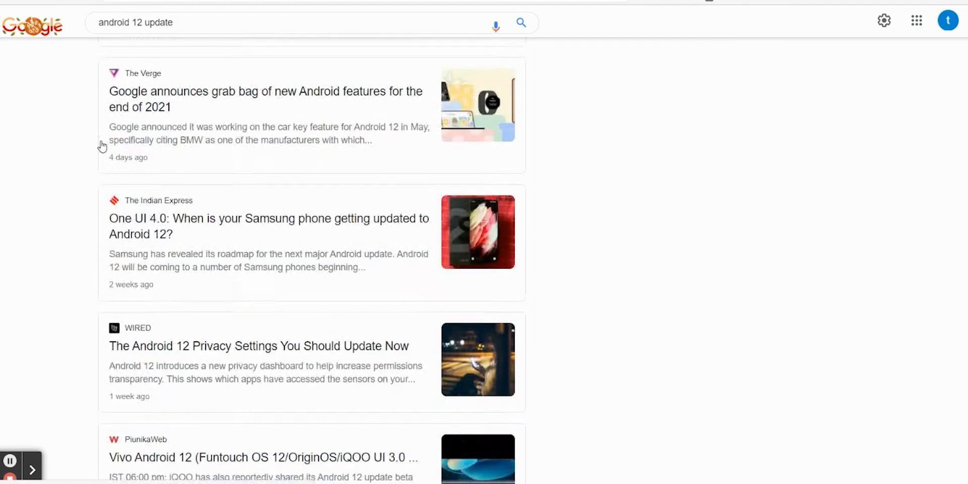